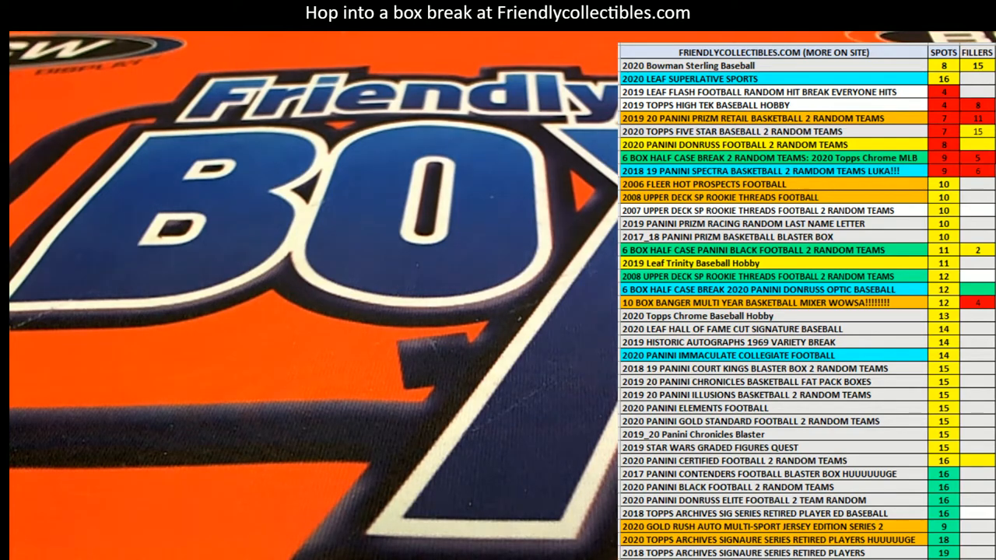
Bring up the Wowsa Huge Rookies 10-box mixer listing and review its four blaster box types at $149.99.
left_click(747, 302)
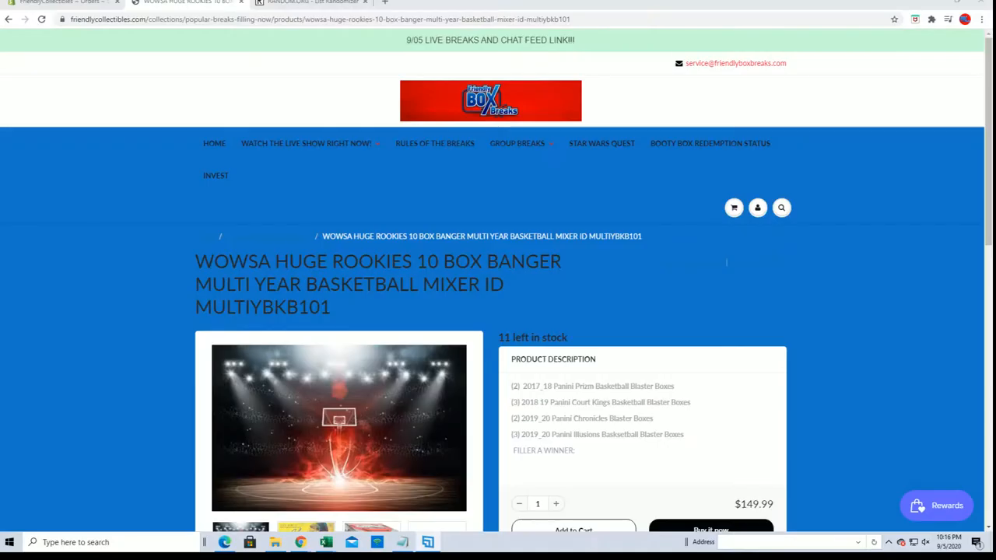
scroll("down", 3)
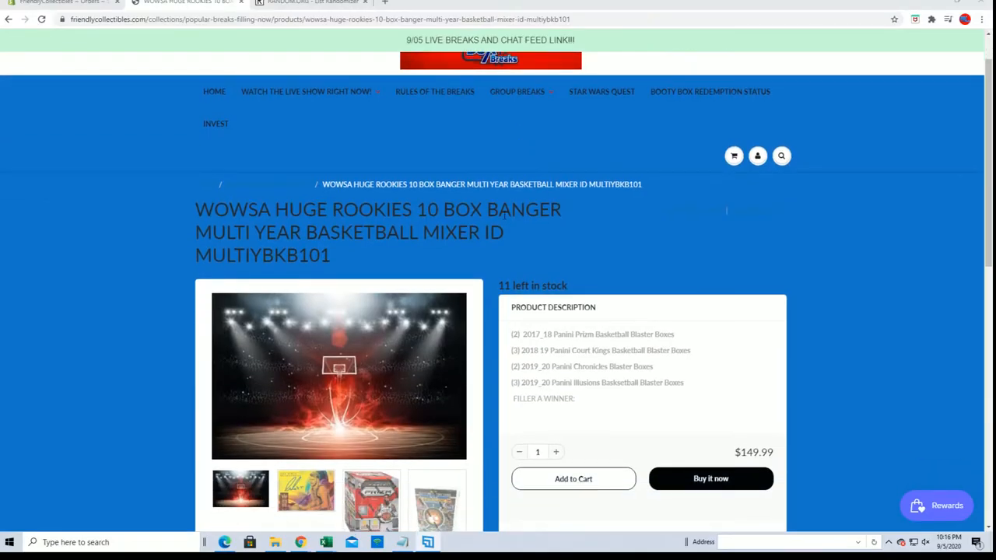
scroll("down", 3)
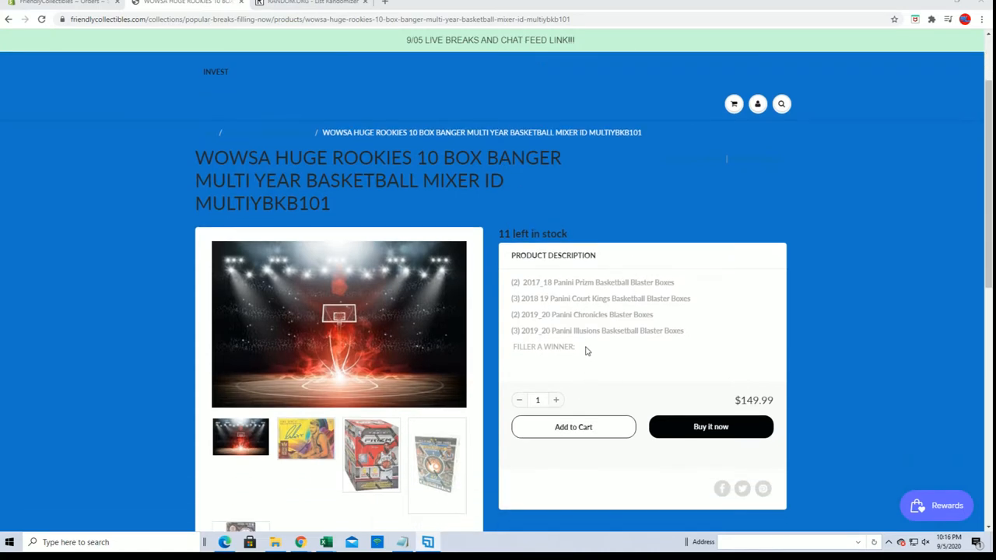
mouse_move(554, 185)
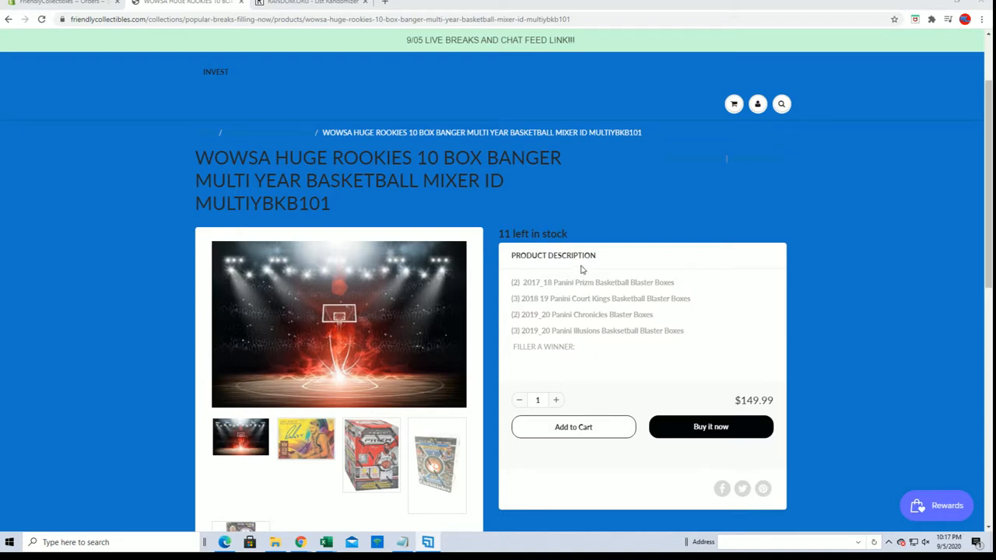
mouse_move(611, 314)
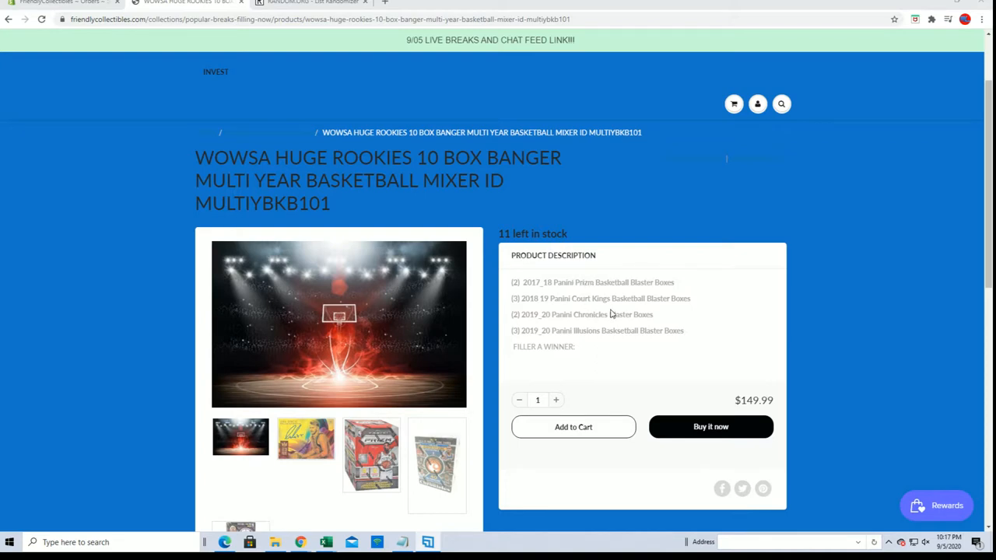
mouse_move(622, 339)
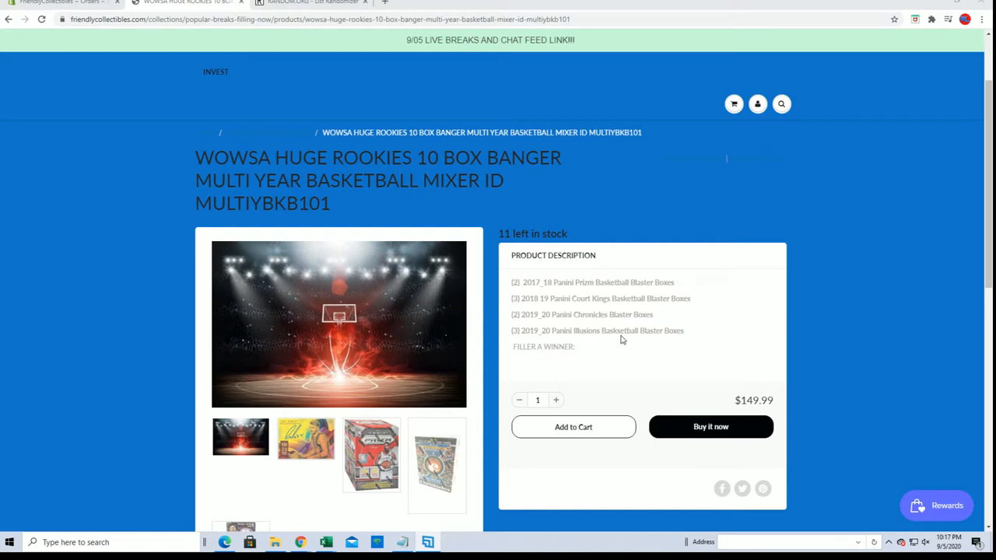
scroll("down", 3)
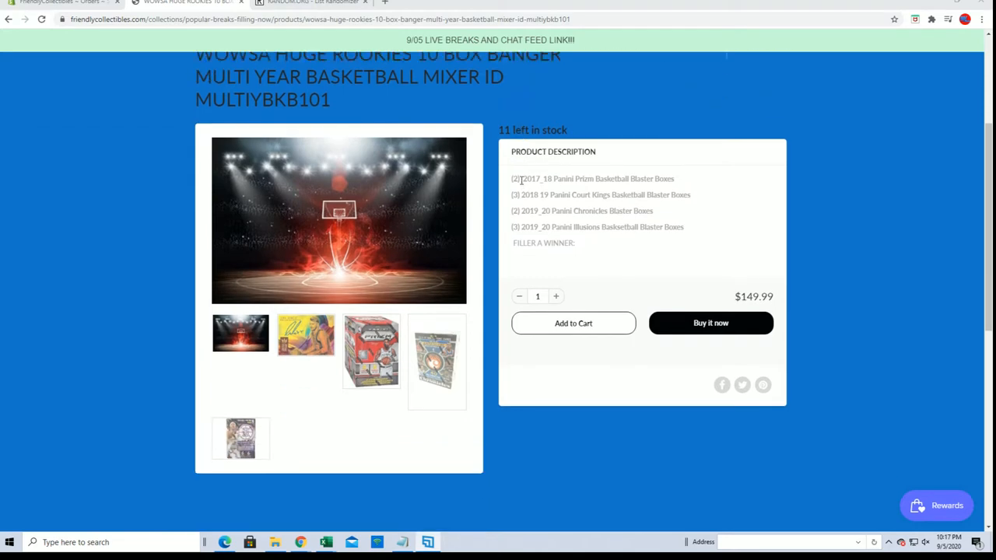
mouse_move(464, 205)
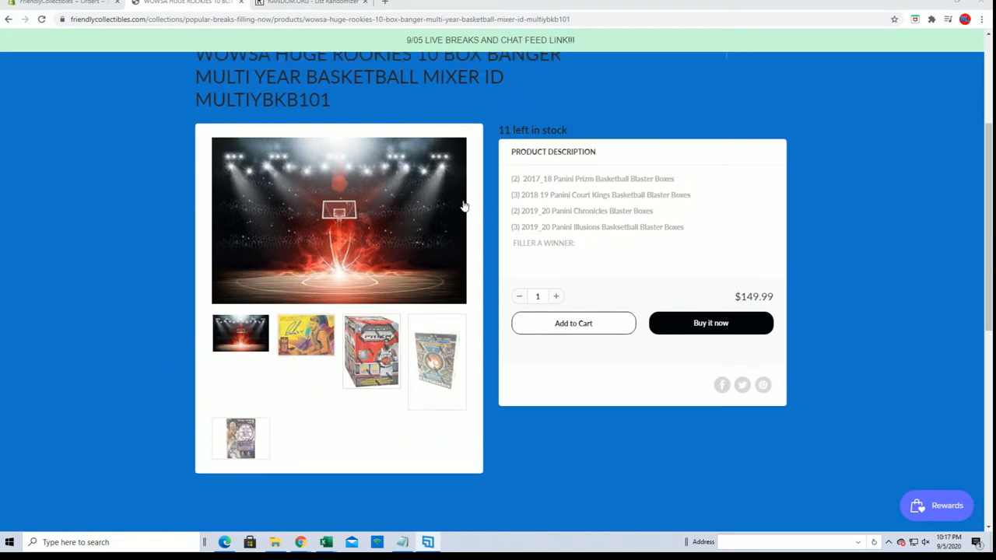
Select all ten buyer names in the Notepad break list and copy them for the randomizer.
left_click(311, 3)
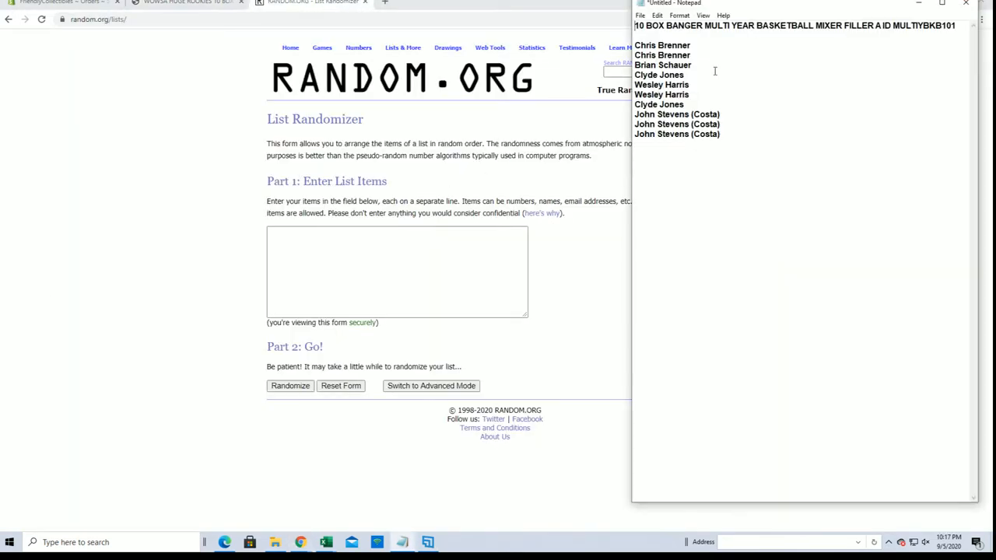
key("ctrl+a")
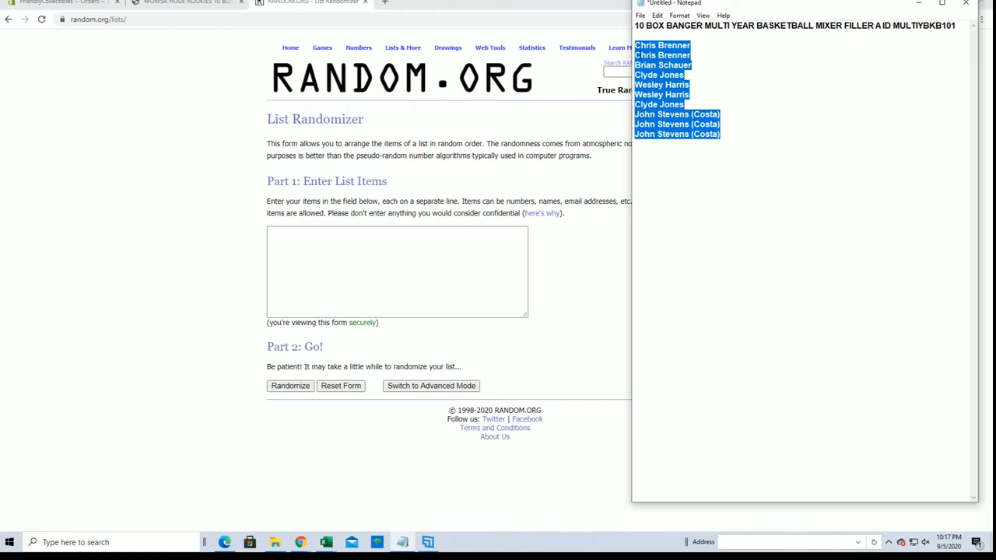
right_click(397, 272)
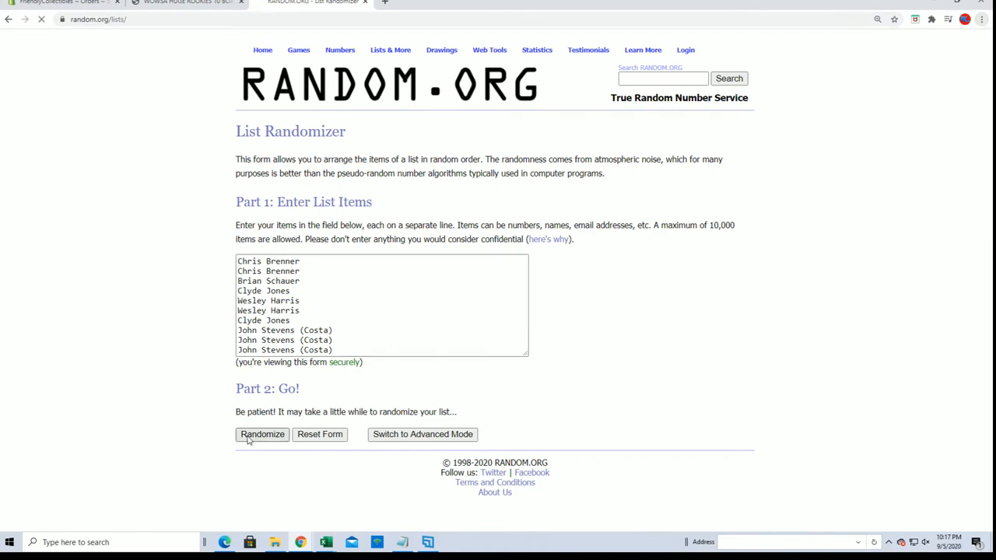
Shuffle the ten filler names seven times on RANDOM.ORG, enlarging the page to 150%.
left_click(981, 19)
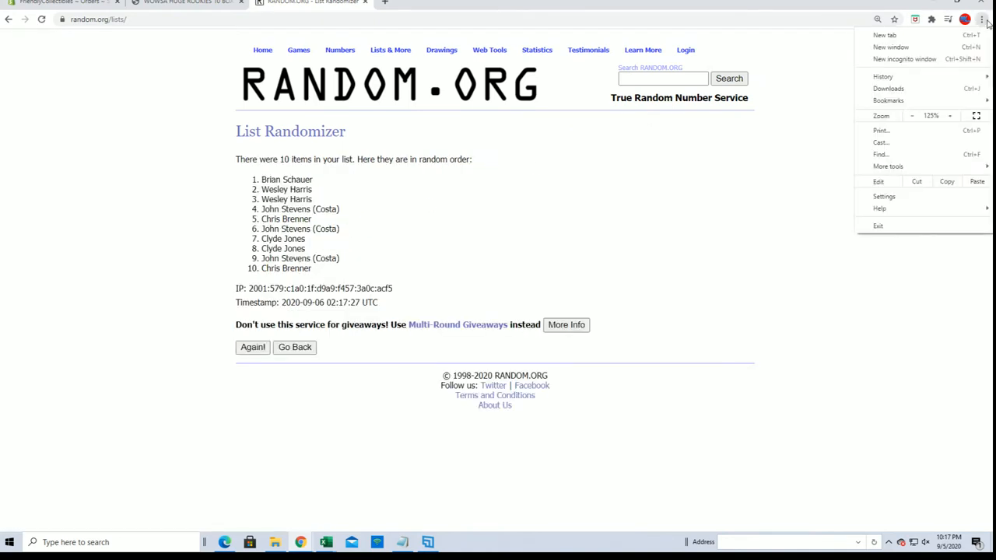
left_click(949, 115)
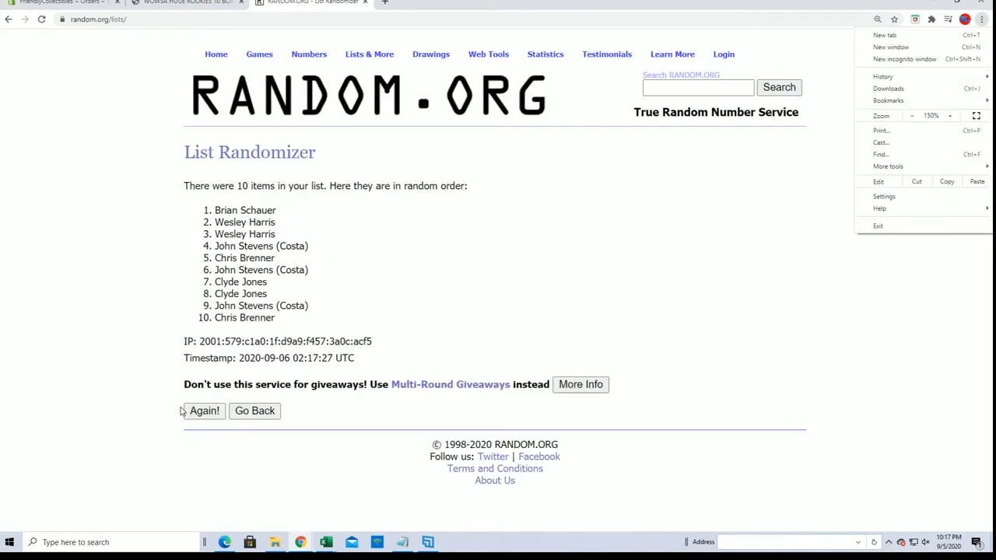
left_click(204, 411)
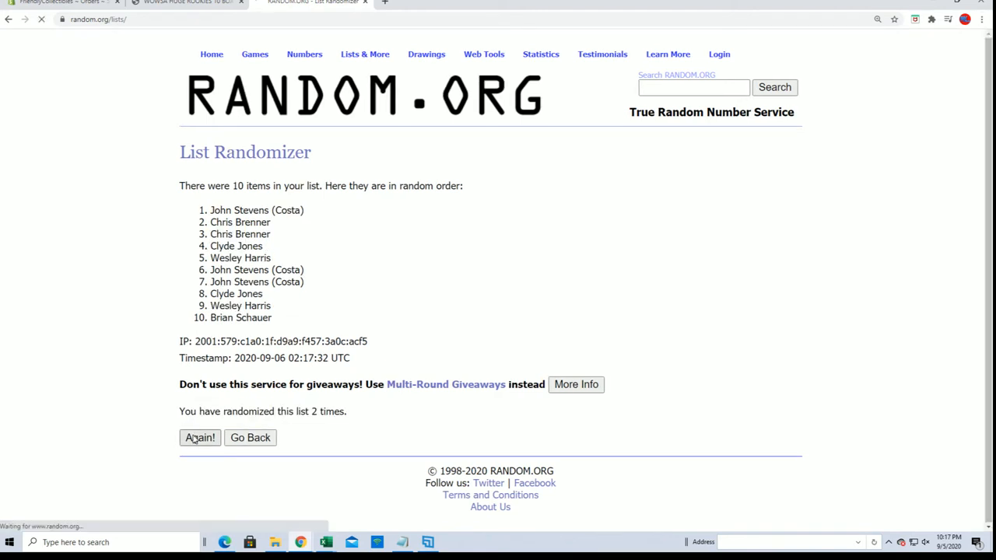
left_click(199, 437)
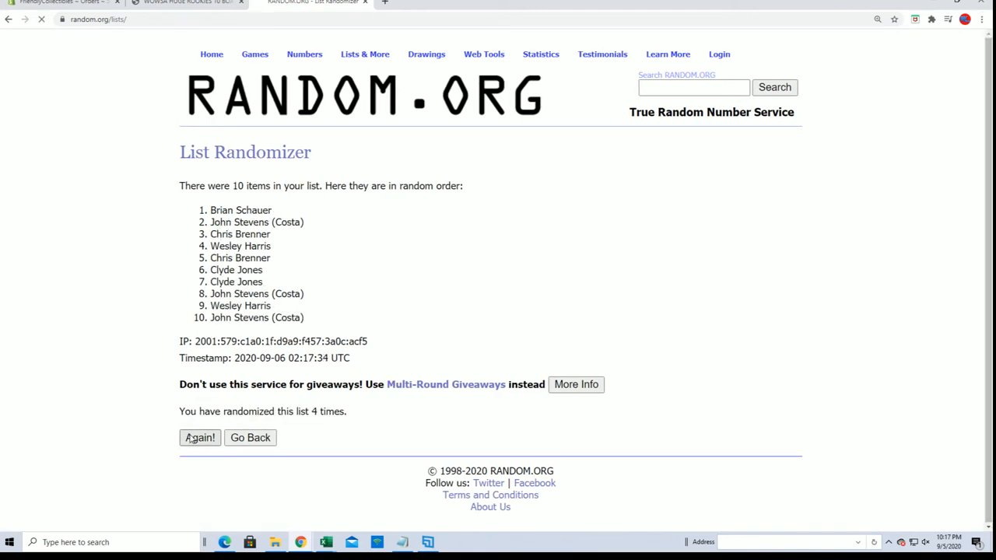
left_click(199, 437)
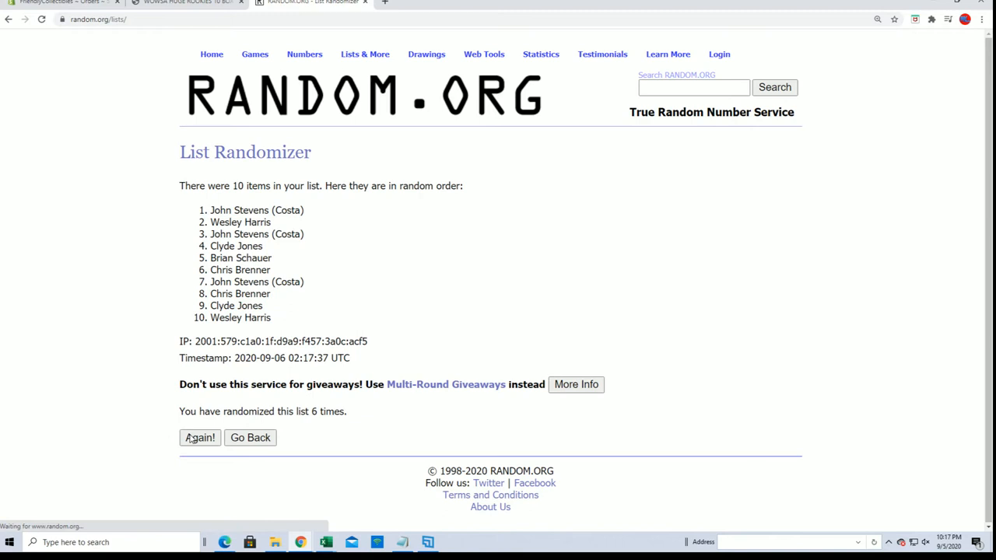
left_click(199, 437)
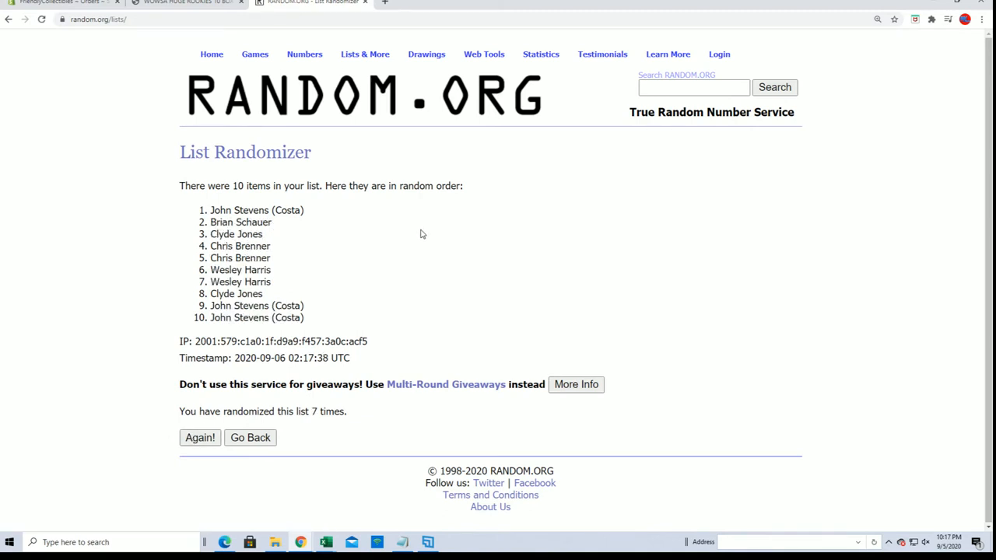
double_click(289, 210)
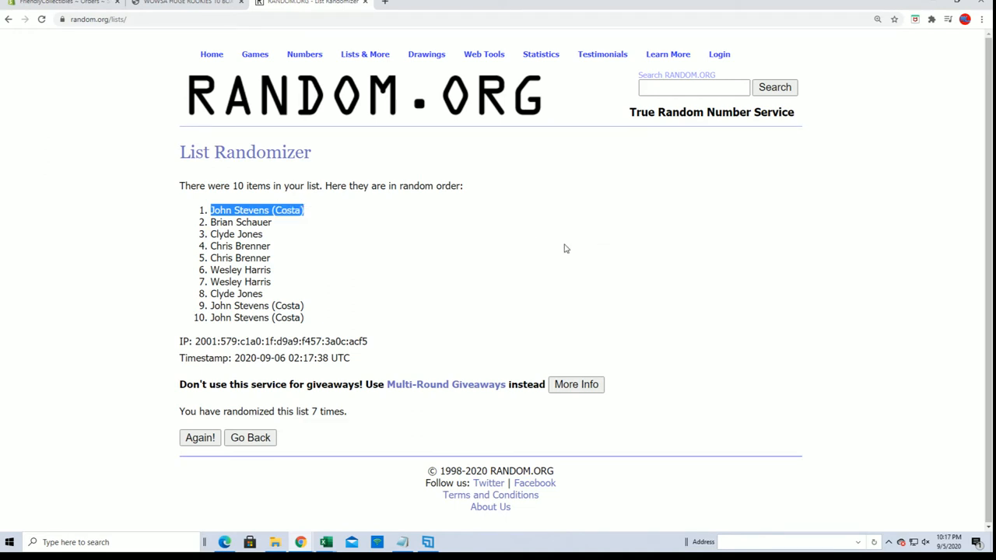
left_click(187, 3)
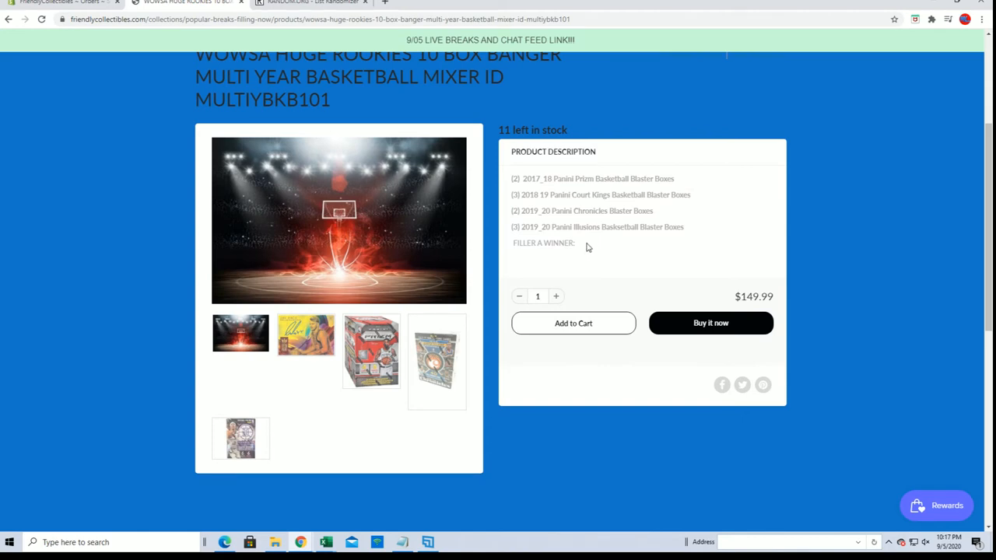
Browse down through the Basketball breaks collection listings to the pagination bar.
scroll("up", 3)
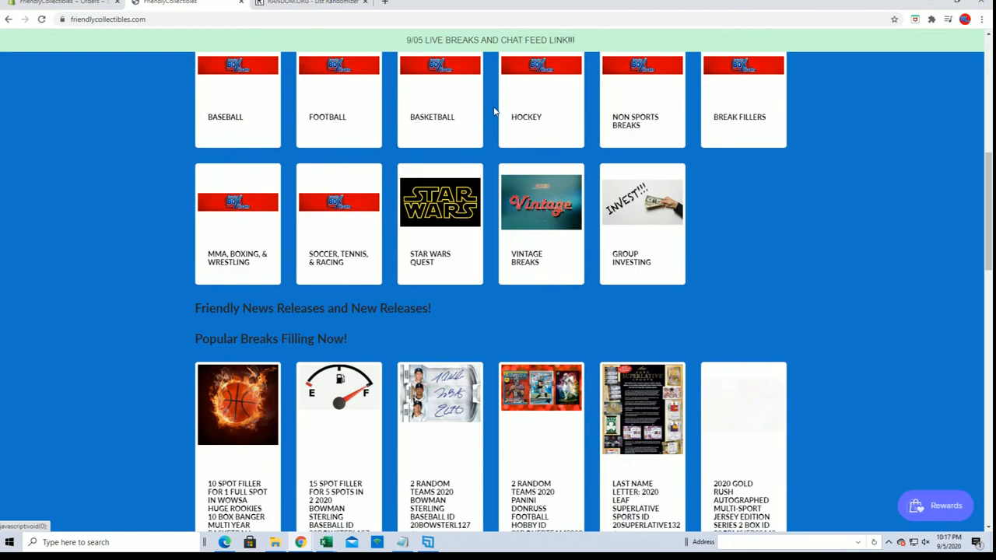
scroll("down", 3)
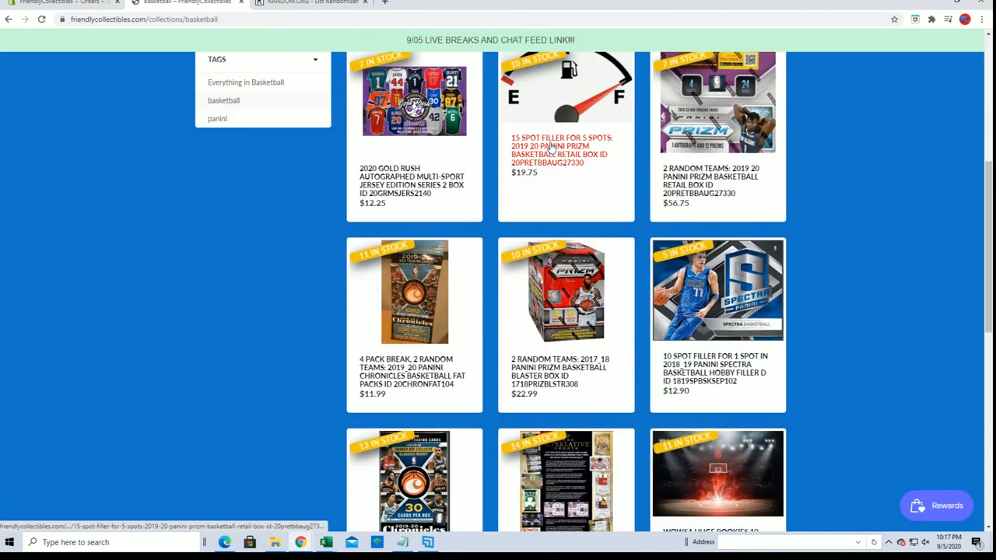
scroll("down", 3)
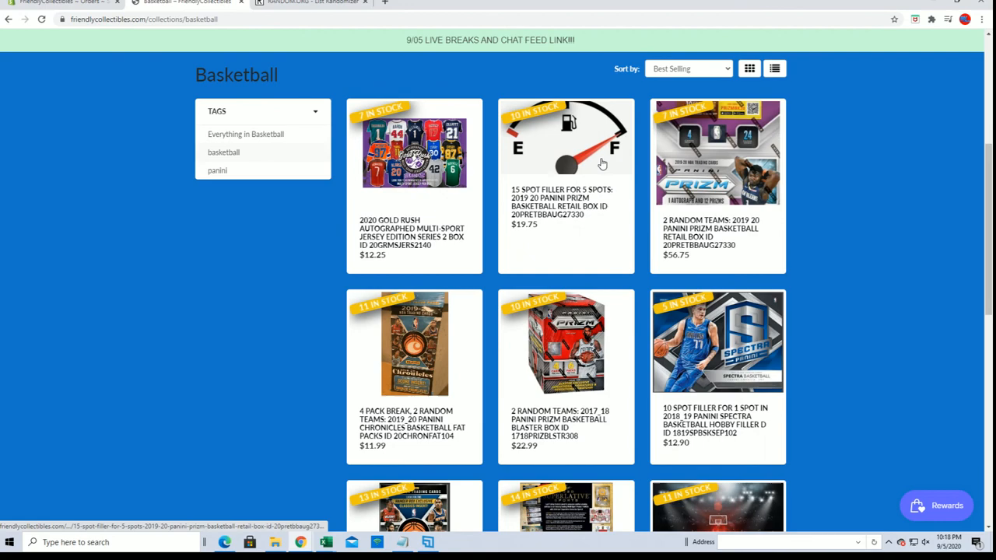
scroll("down", 3)
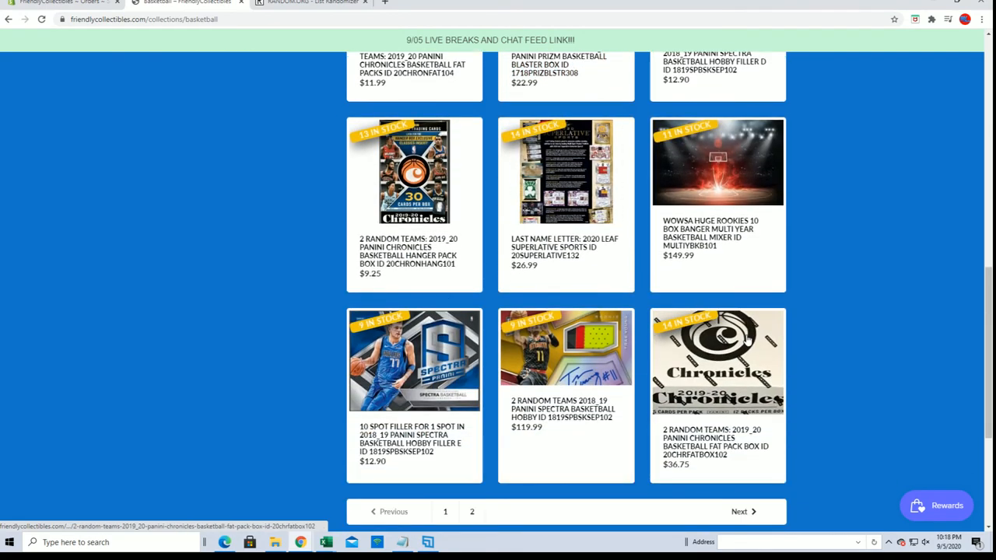
Move to page 2 showing the two Wowsa mixer filler spot listings at $15.75.
left_click(471, 511)
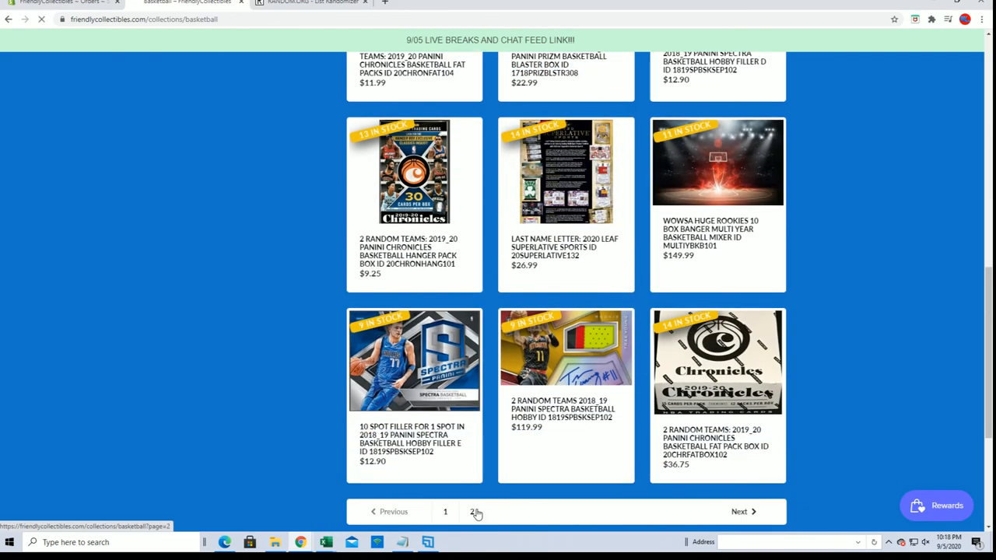
left_click(473, 510)
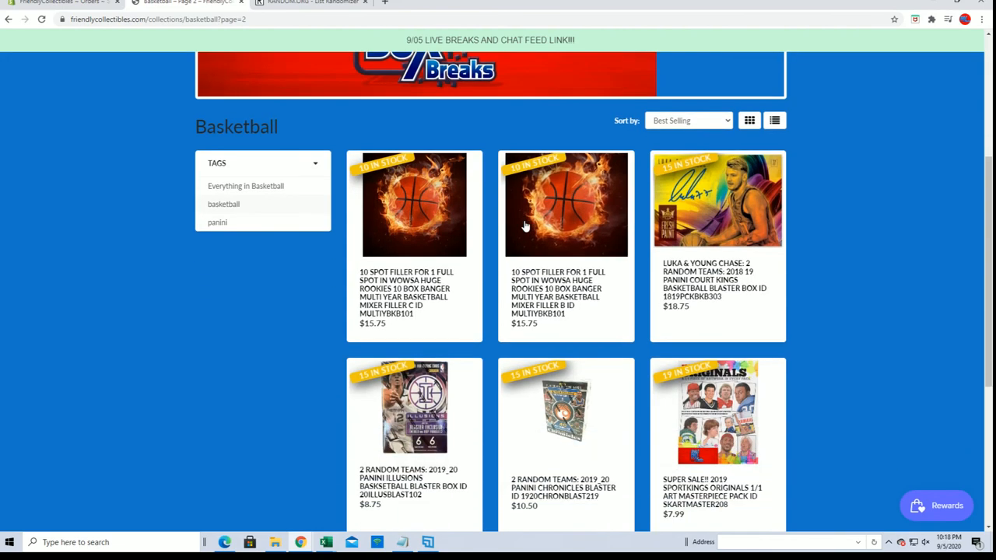
scroll("down", 3)
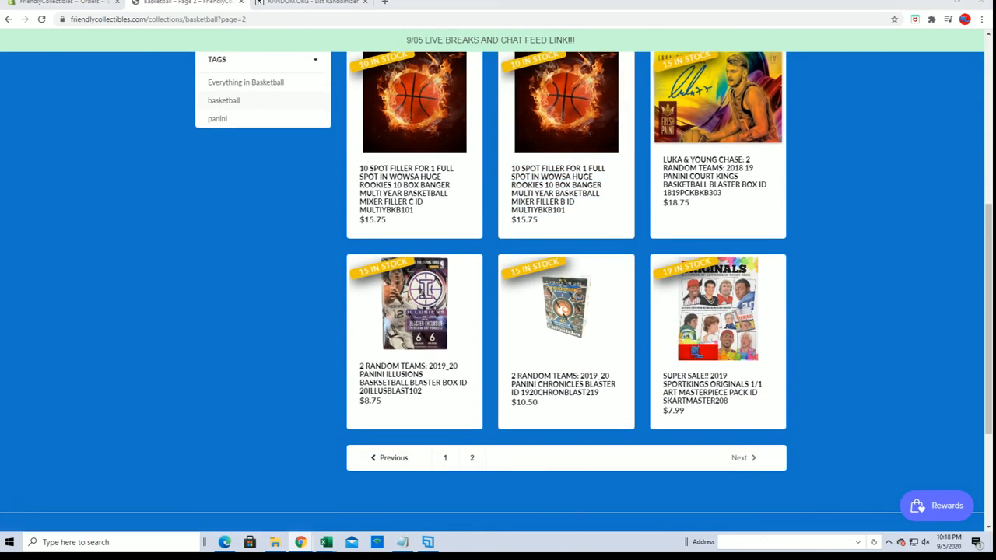